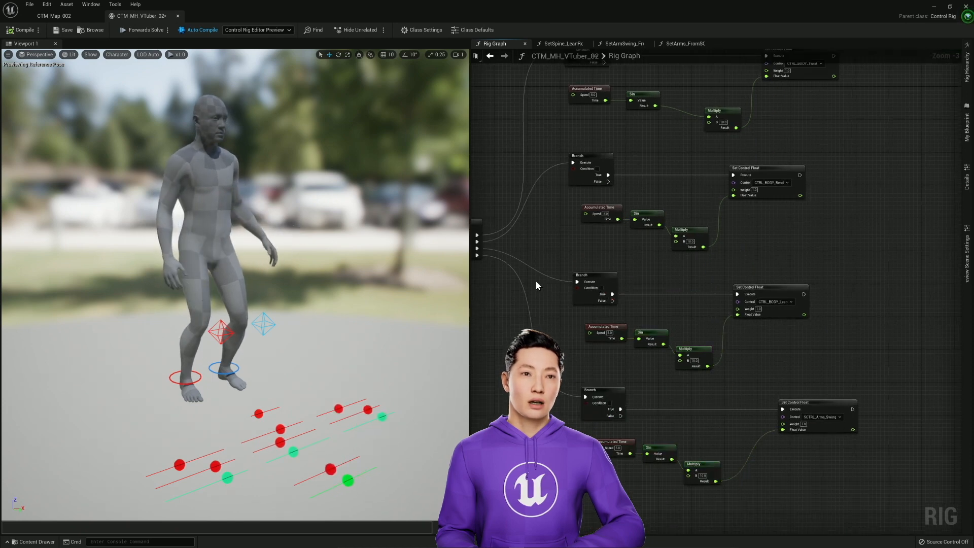
mouse_move(230, 193)
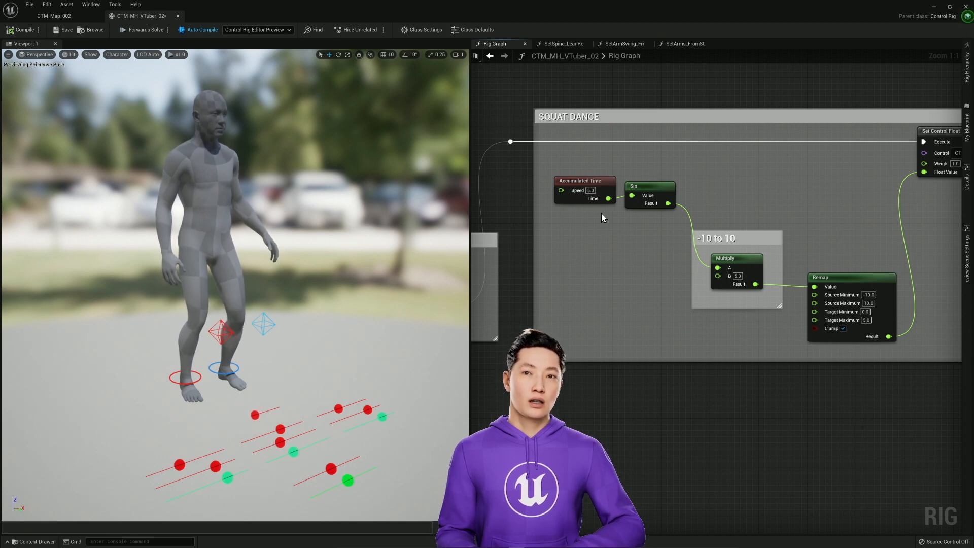
mouse_move(616, 339)
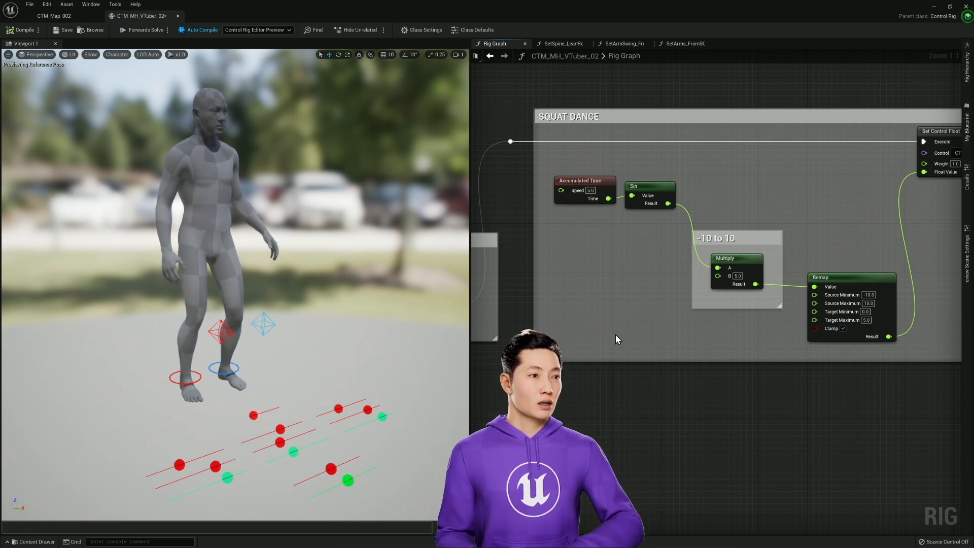
scroll(down, 3)
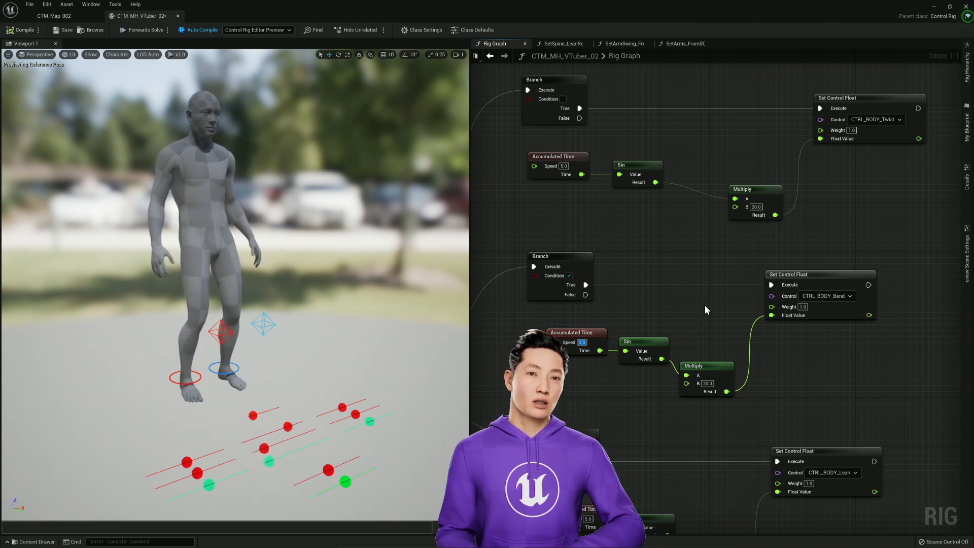
mouse_move(702, 319)
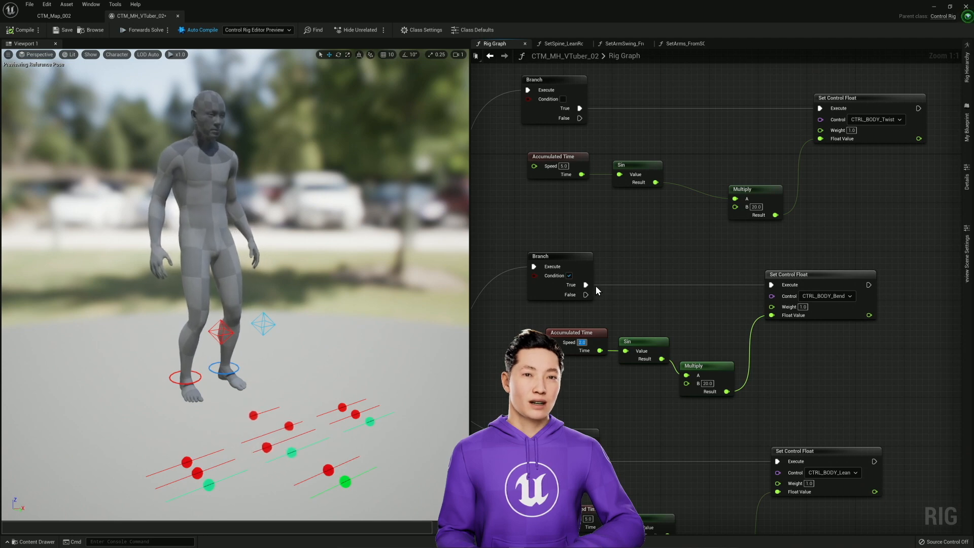
mouse_move(568, 275)
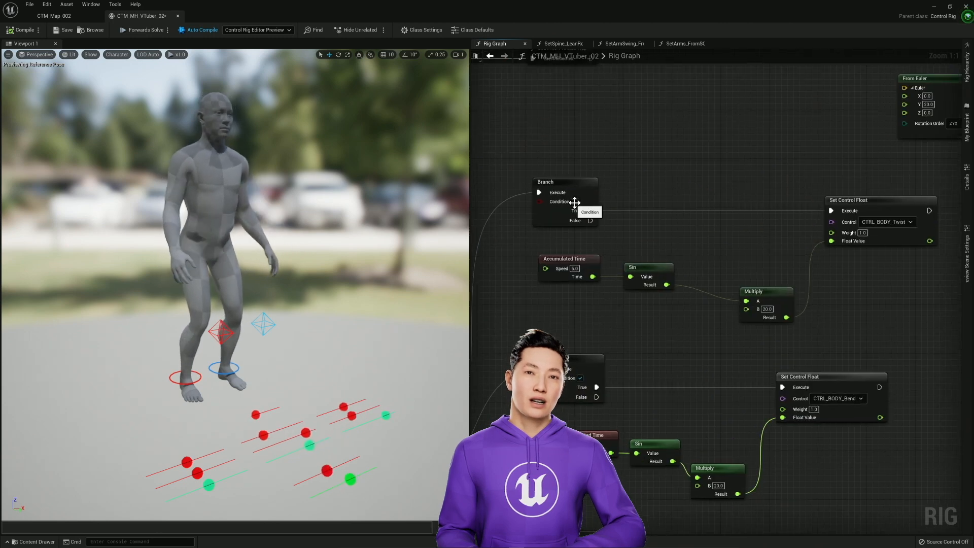
mouse_move(623, 332)
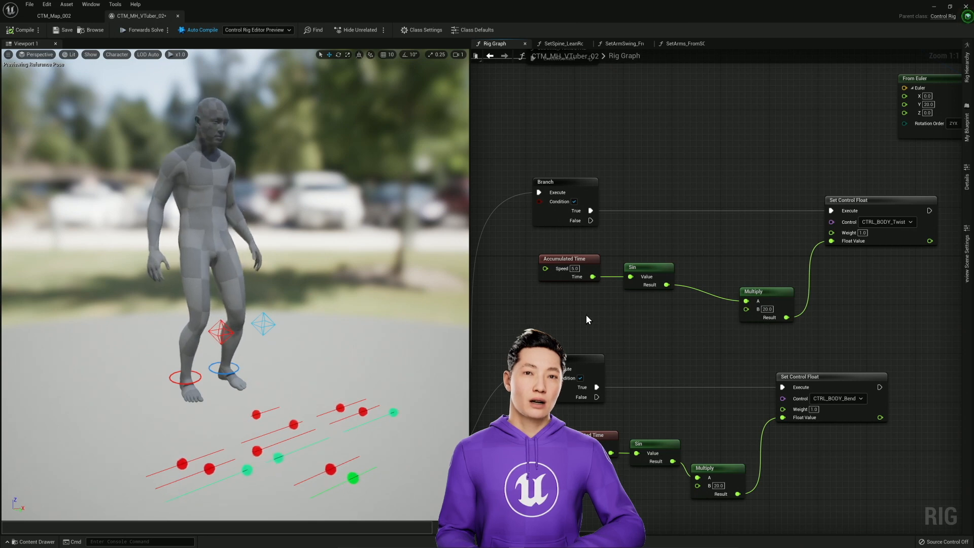
scroll(down, 3)
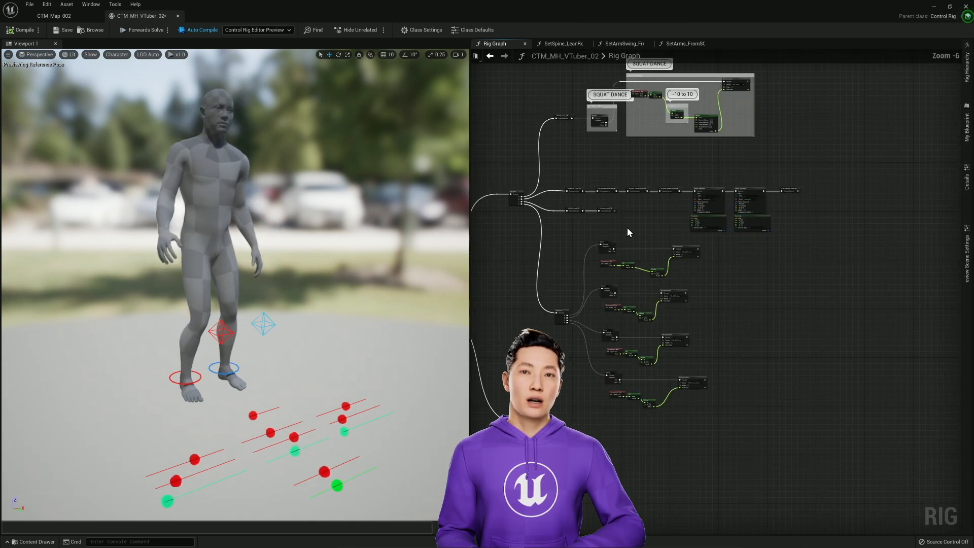